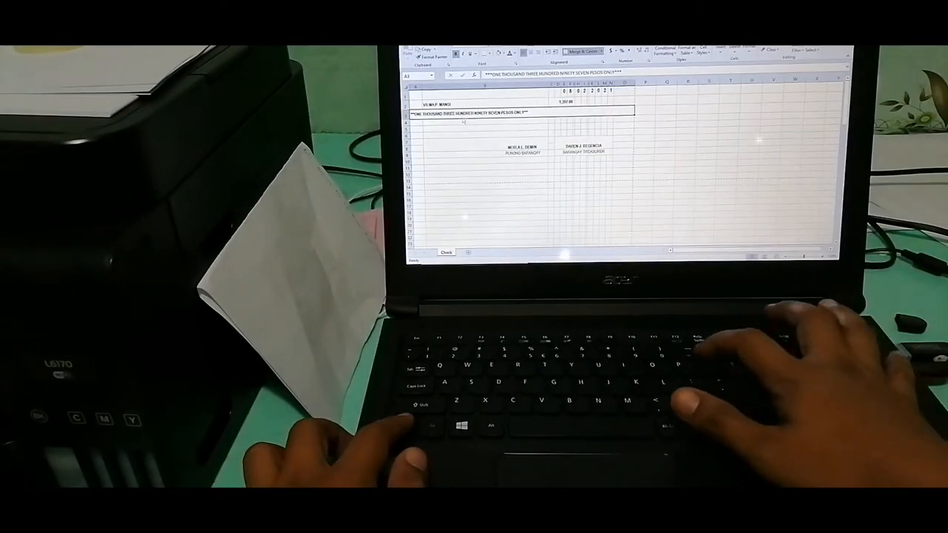
# Show the check's print preview with date, payee, amount in words and signatories
pyautogui.press('ctrl+p')
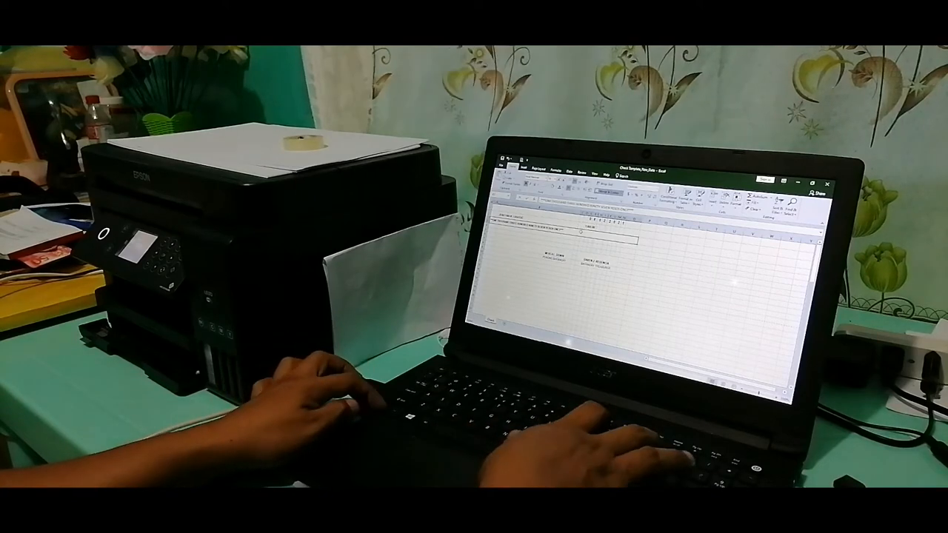
pyautogui.press('ctrl+p')
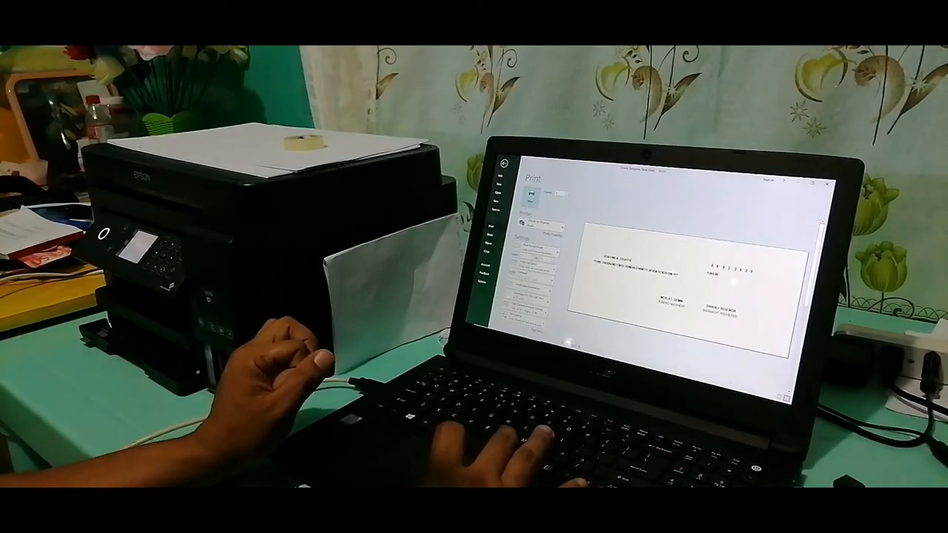